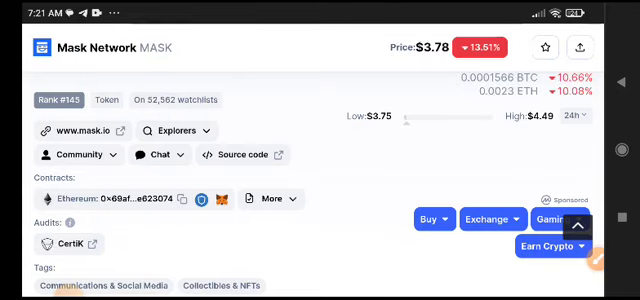
pyautogui.scroll(-3)
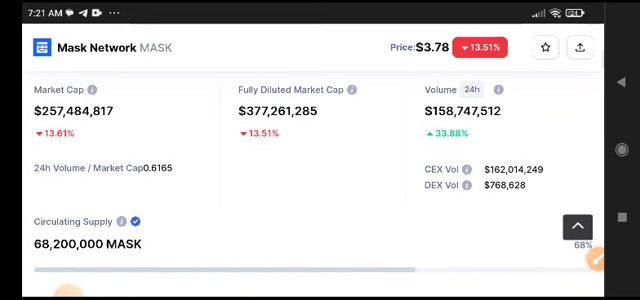